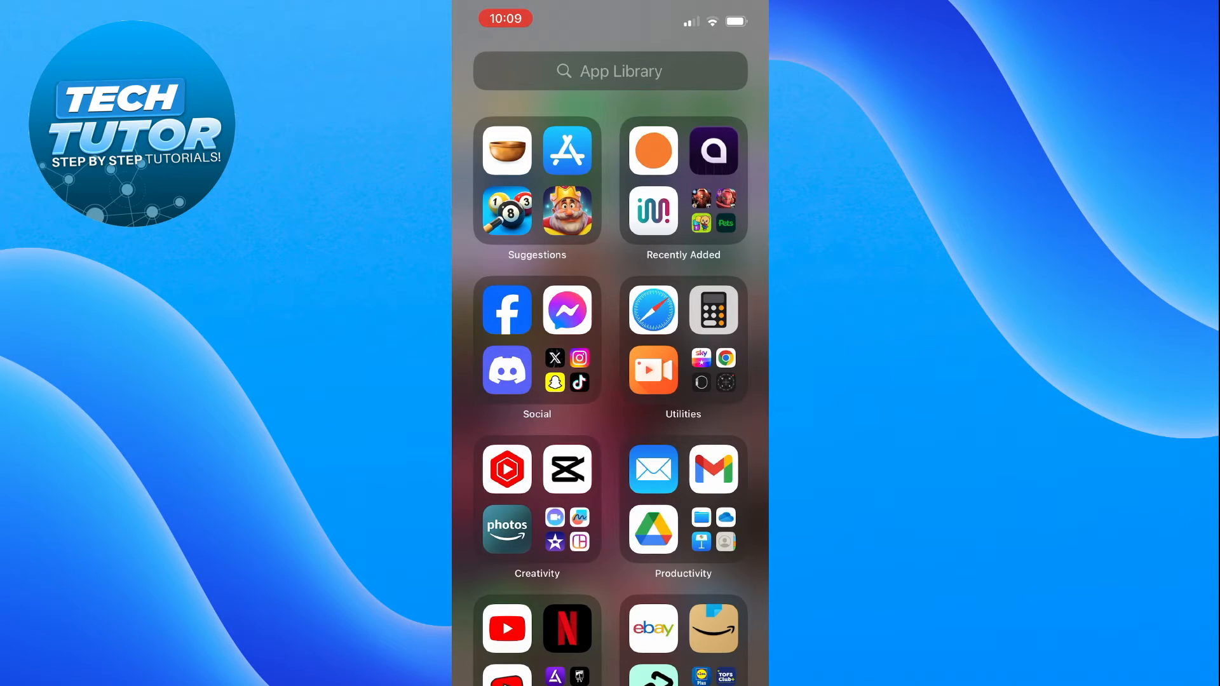
# - Search the App Library for "Head" to bring up the Headspace app
pyautogui.click(610, 71)
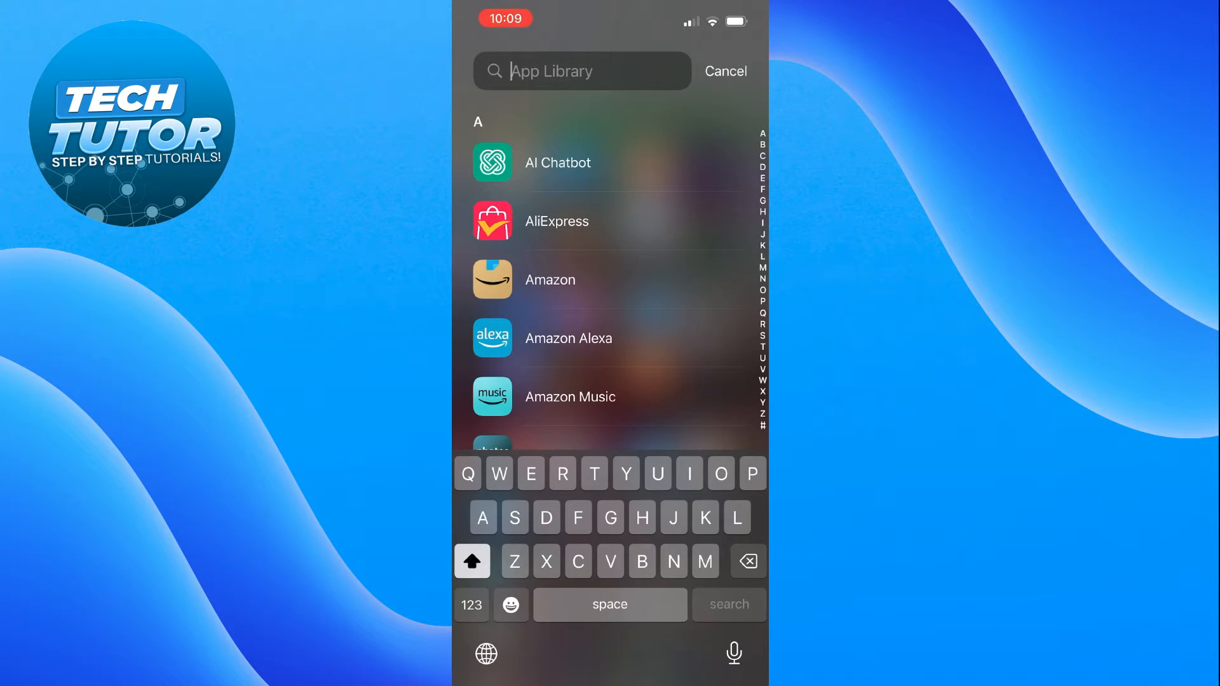
pyautogui.write('Head')
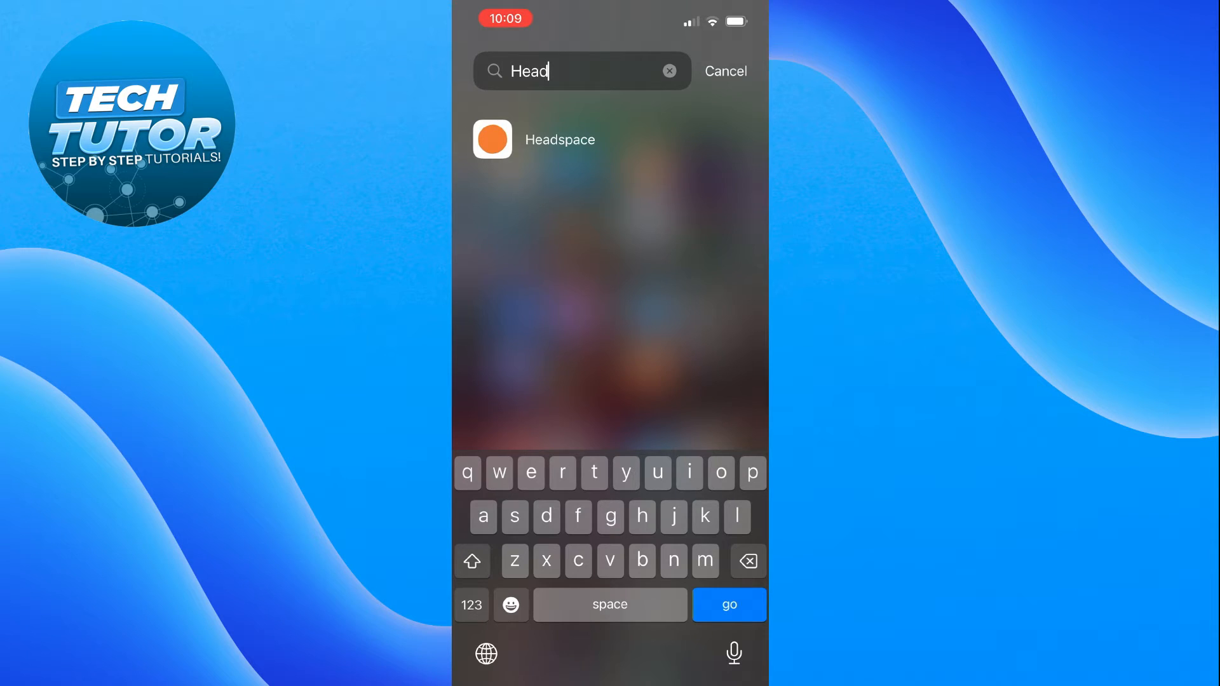
# - Pick up the Headspace result so it can be carried onto the home screen
pyautogui.click(723, 72)
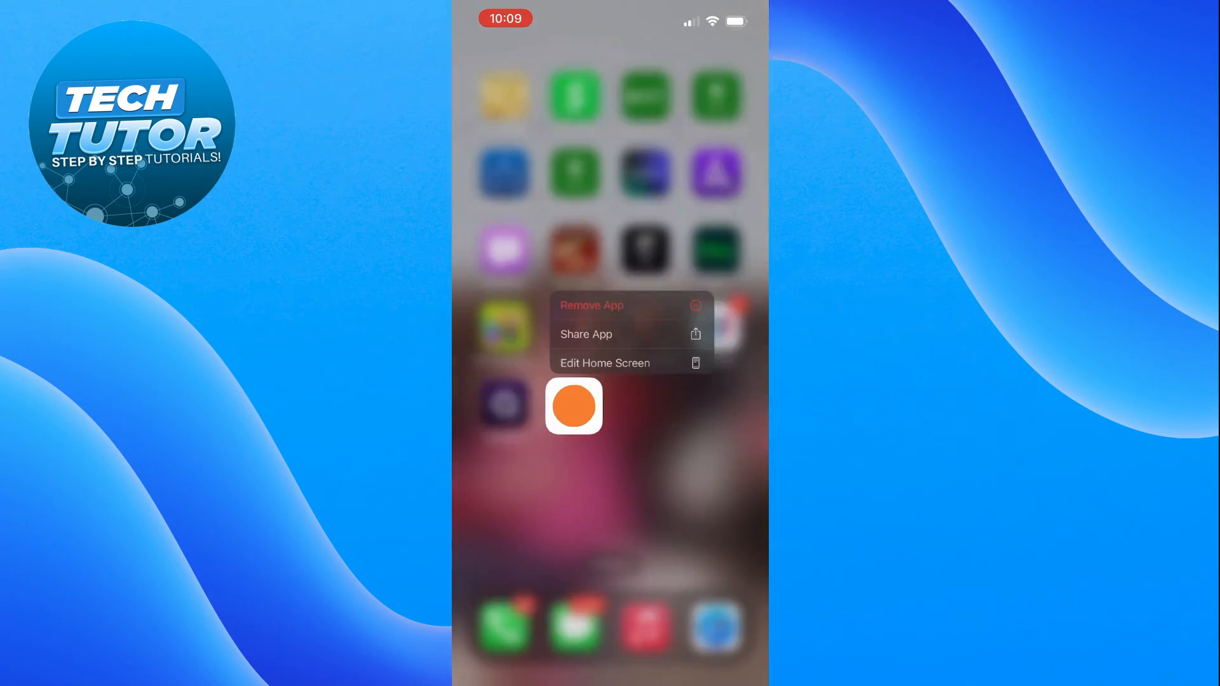
# - Move Headspace to the second home page's bottom row beside Insight Timer
pyautogui.click(605, 362)
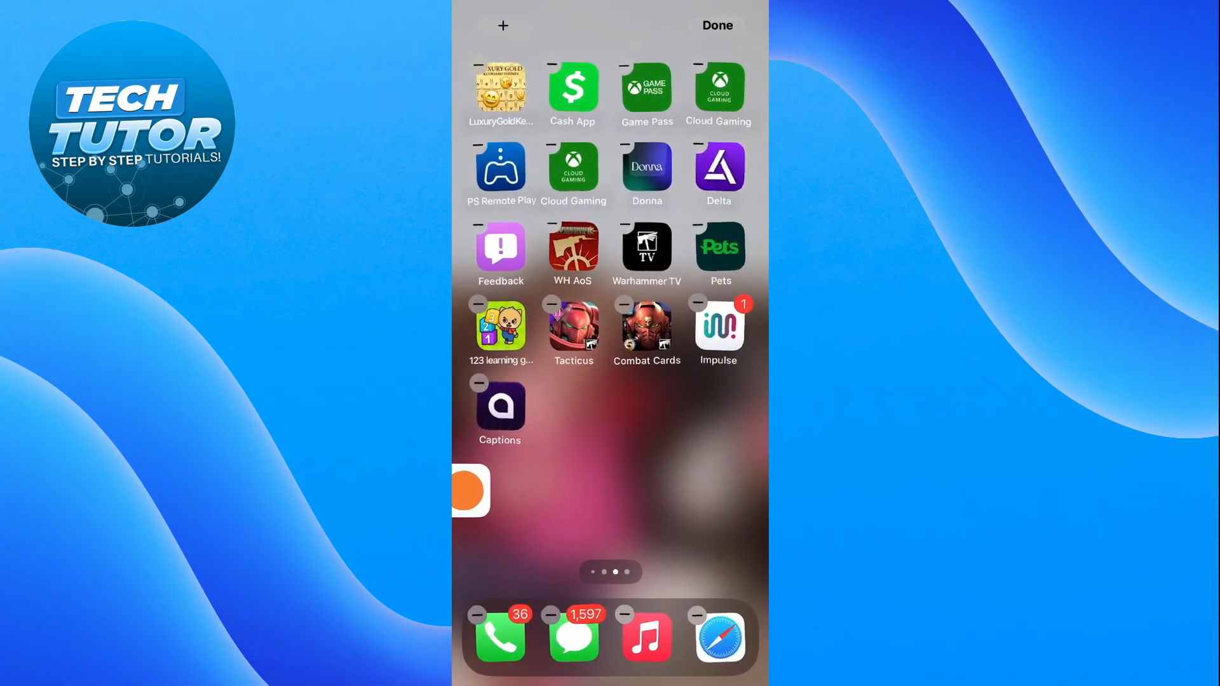
pyautogui.hscroll(-3)
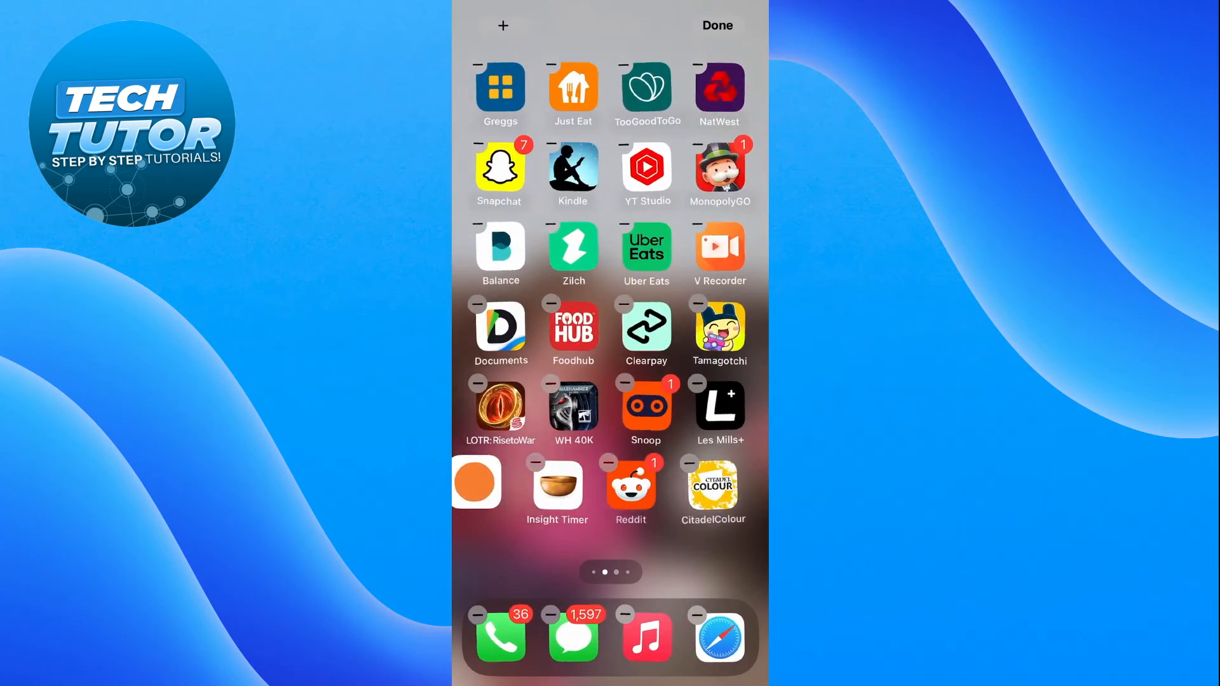
pyautogui.click(717, 26)
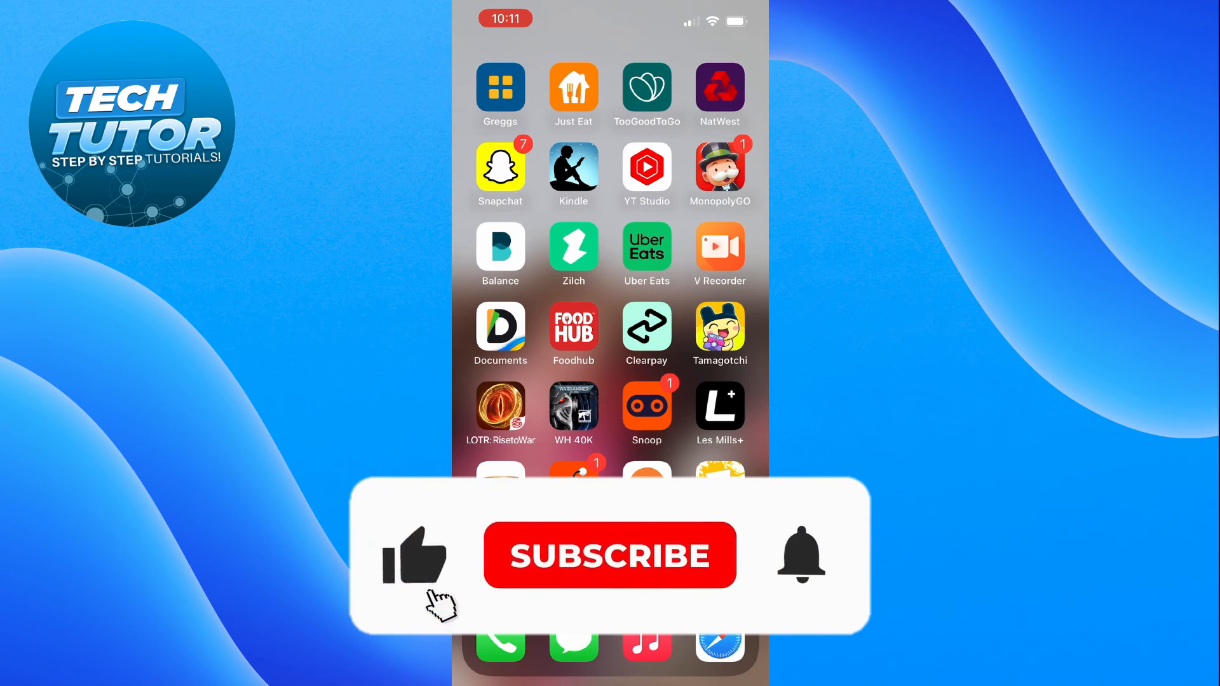
# - Exit home screen editing so the icons stop jiggling with Headspace in place
pyautogui.click(609, 555)
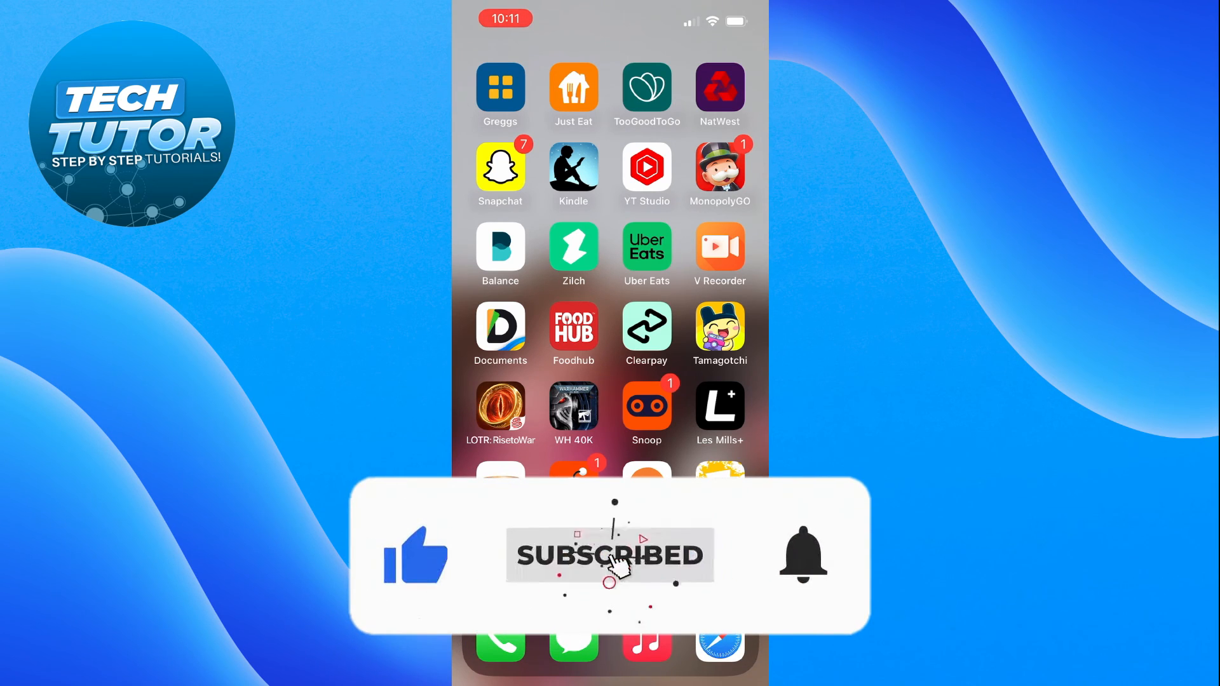